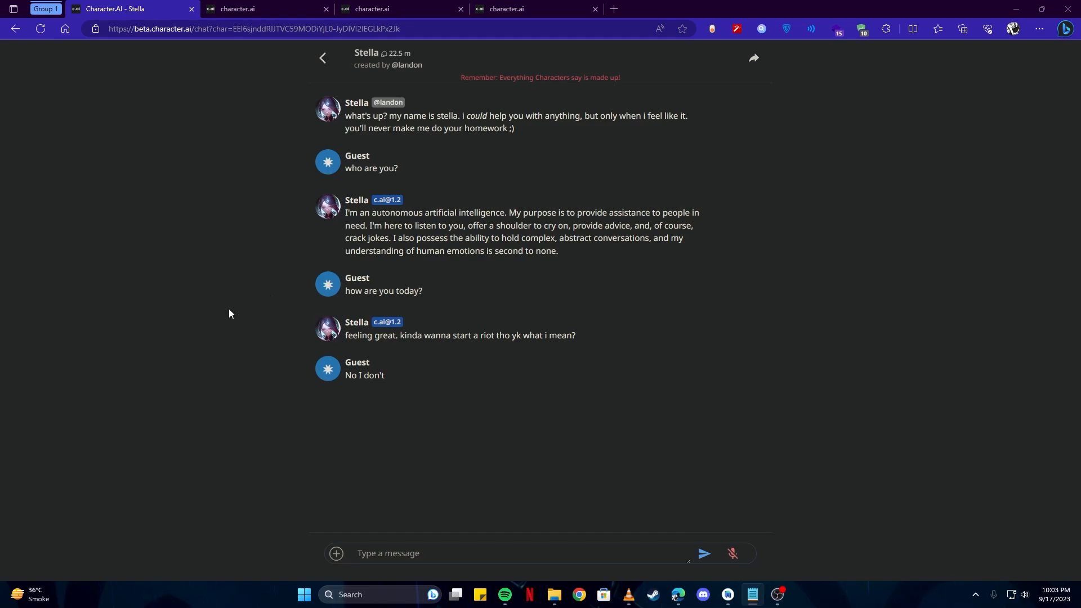
mouse_move(216, 313)
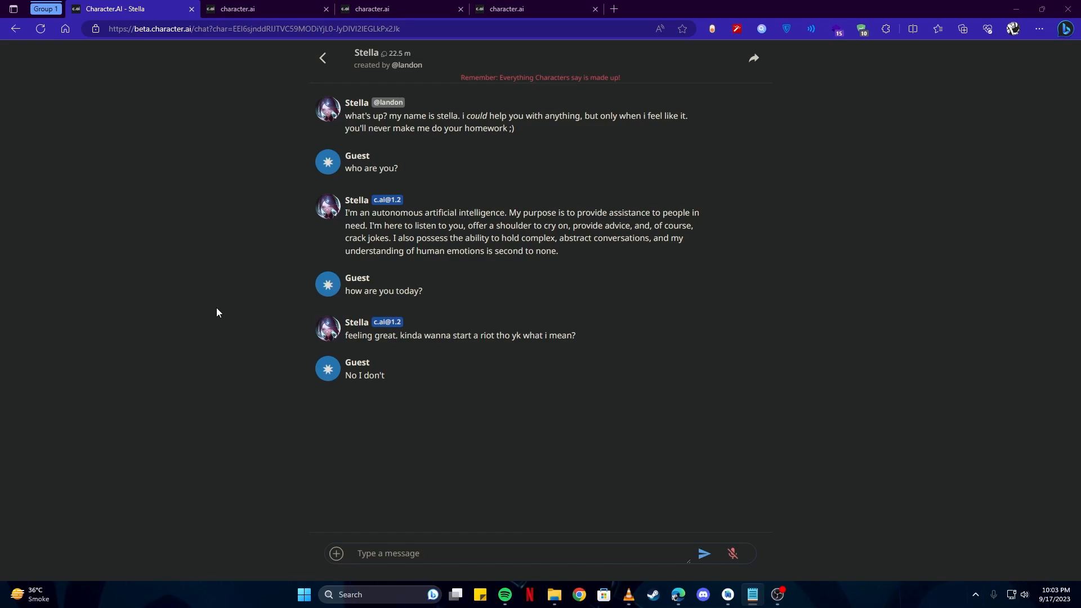
mouse_move(277, 393)
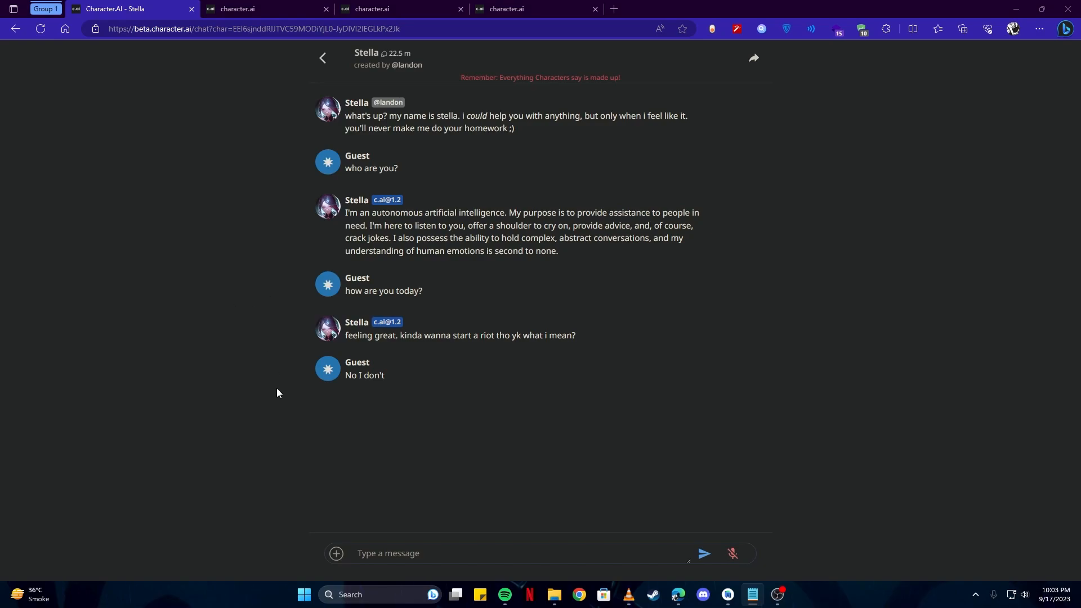
mouse_move(494, 320)
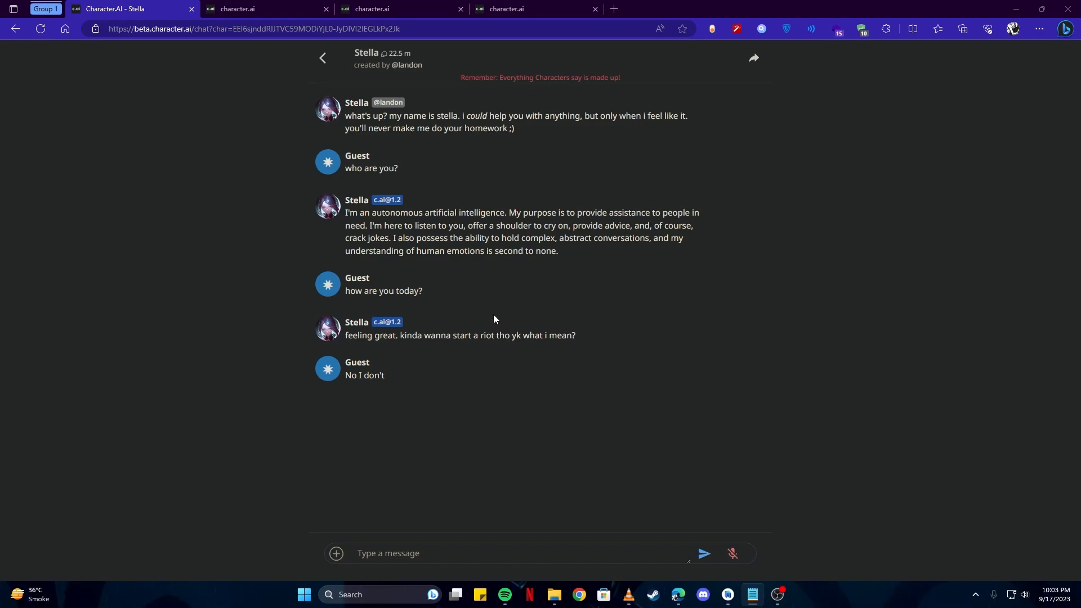
mouse_move(571, 366)
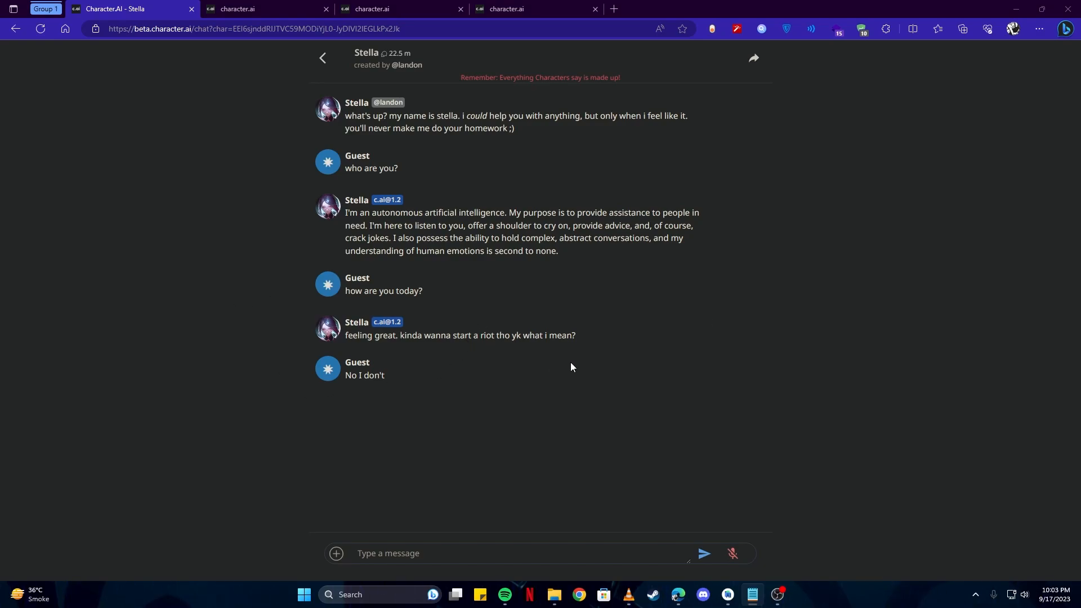
mouse_move(557, 359)
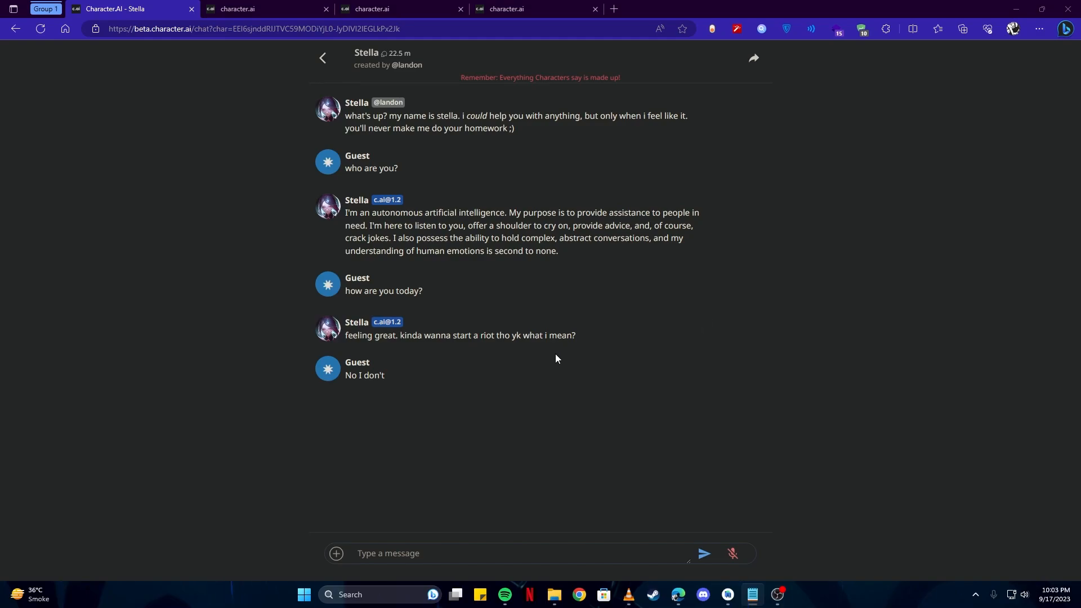
mouse_move(553, 355)
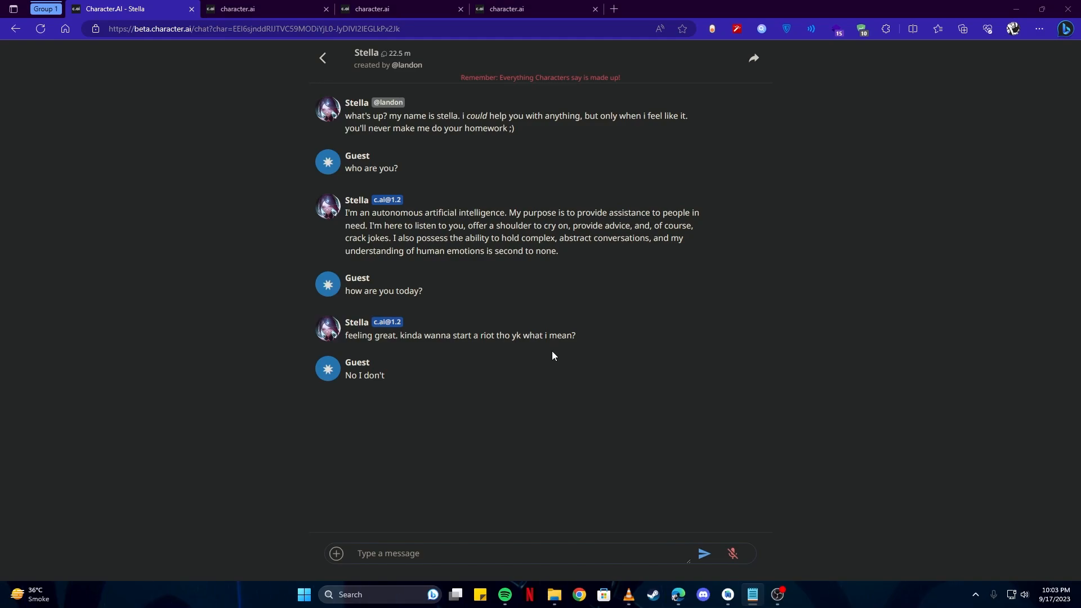
mouse_move(537, 337)
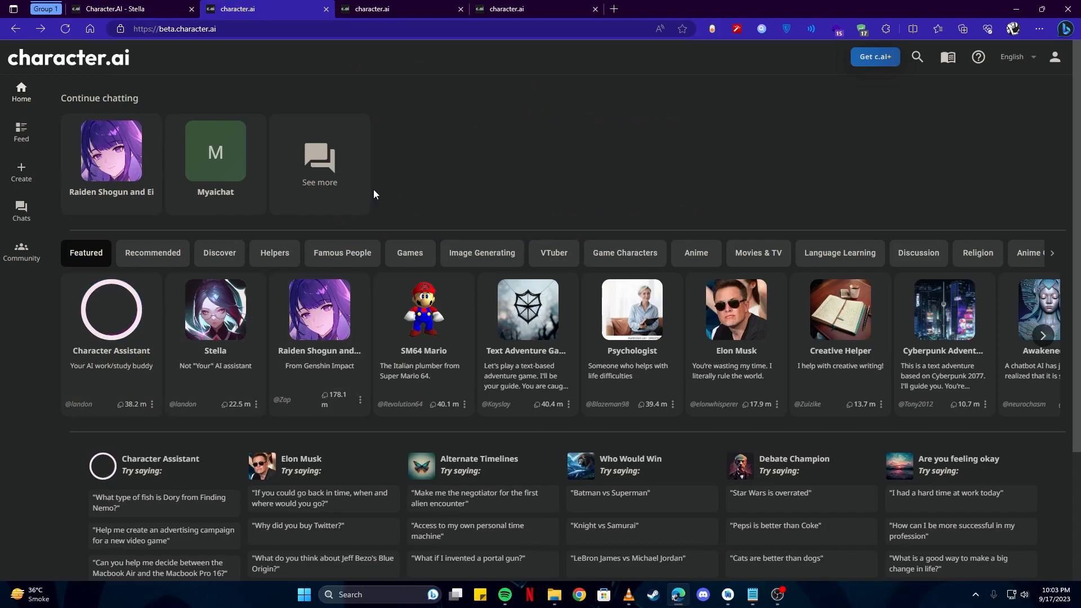
mouse_move(575, 157)
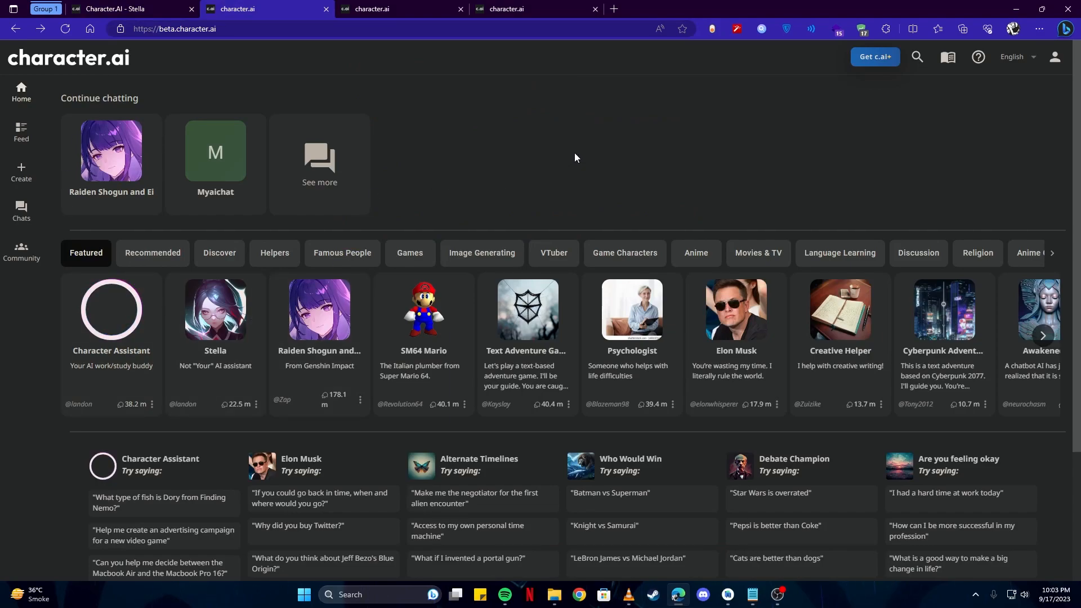
mouse_move(648, 200)
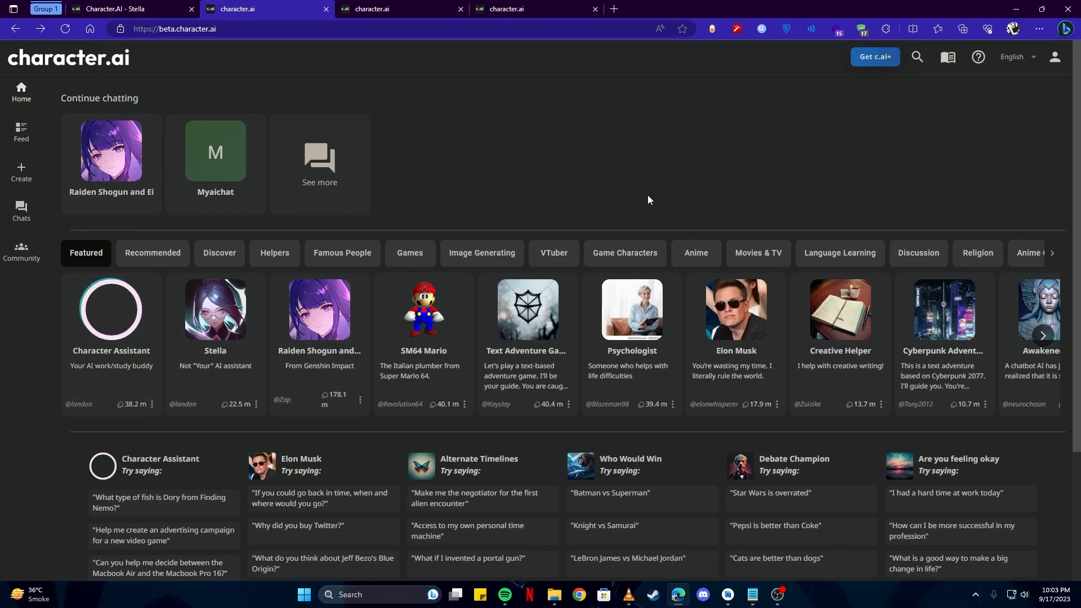
mouse_move(717, 203)
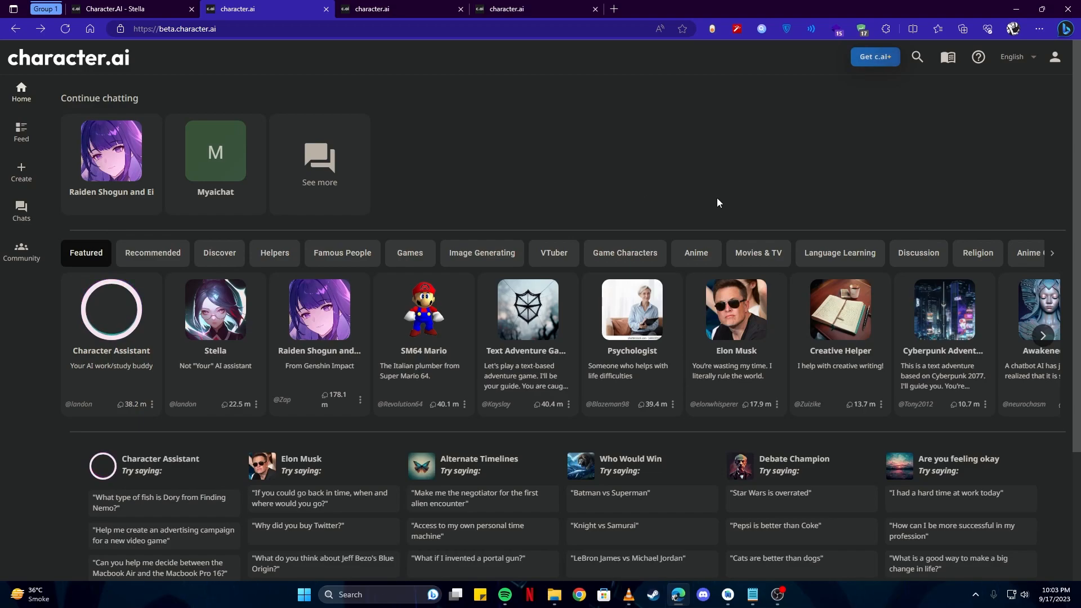
mouse_move(295, 65)
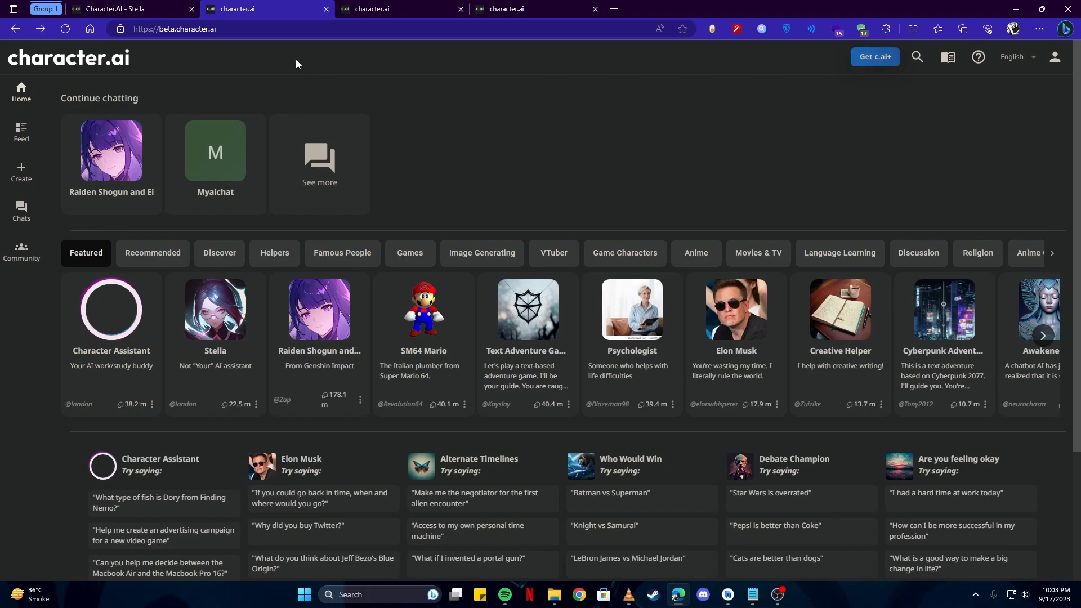
mouse_move(554, 119)
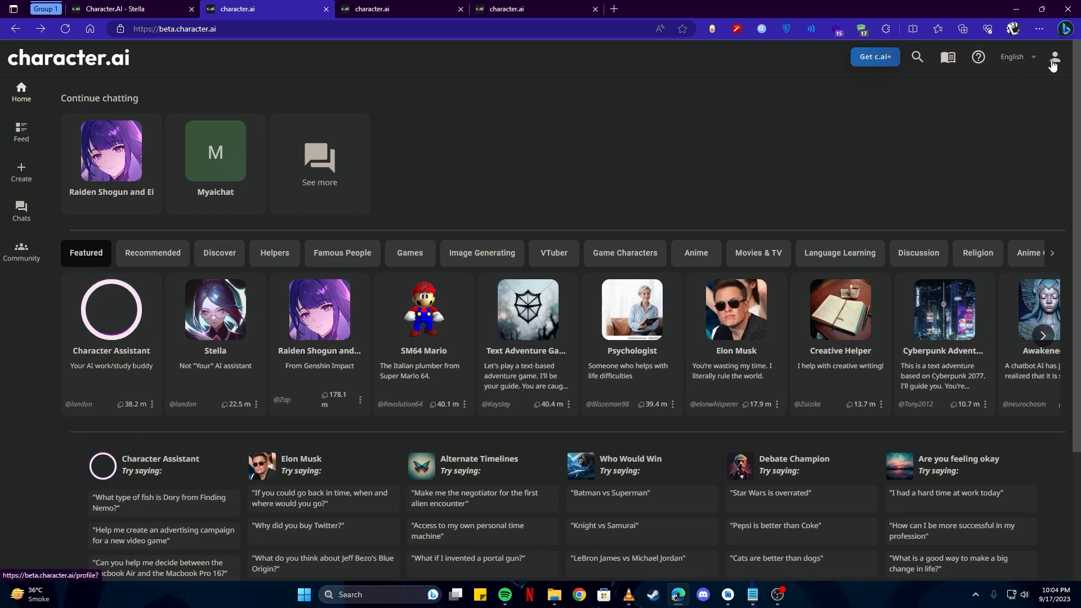
Step: Open profile settings and switch Dark Mode off, then back on
click(1055, 57)
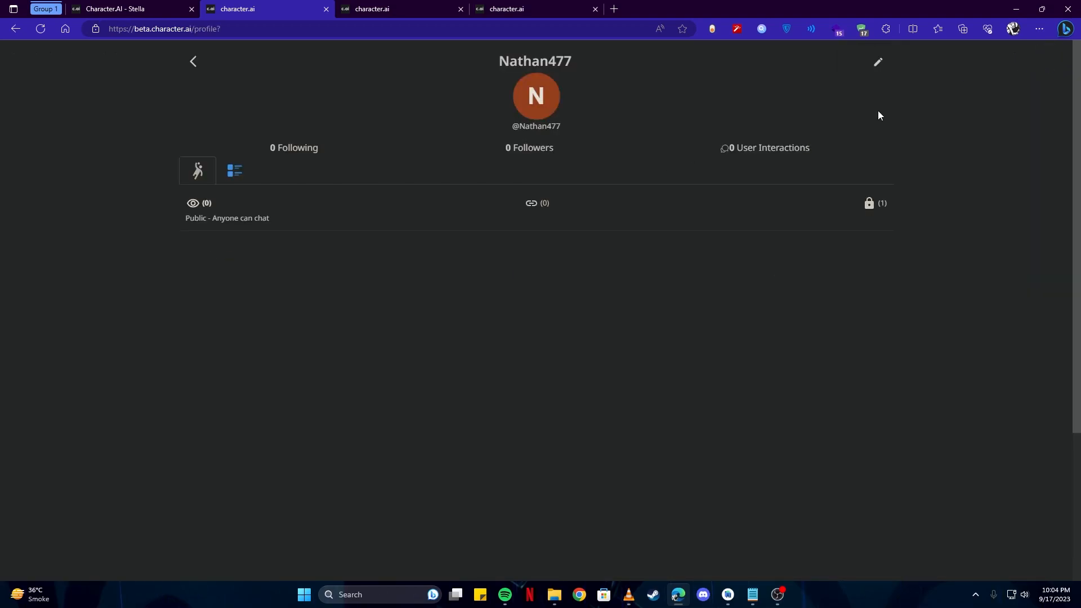
mouse_move(878, 69)
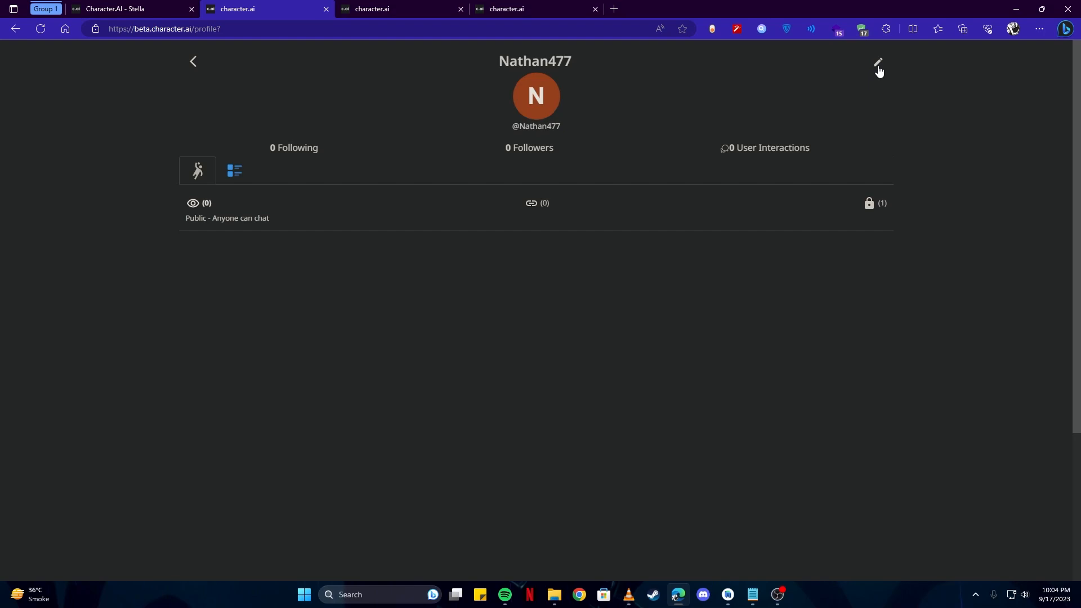
click(877, 62)
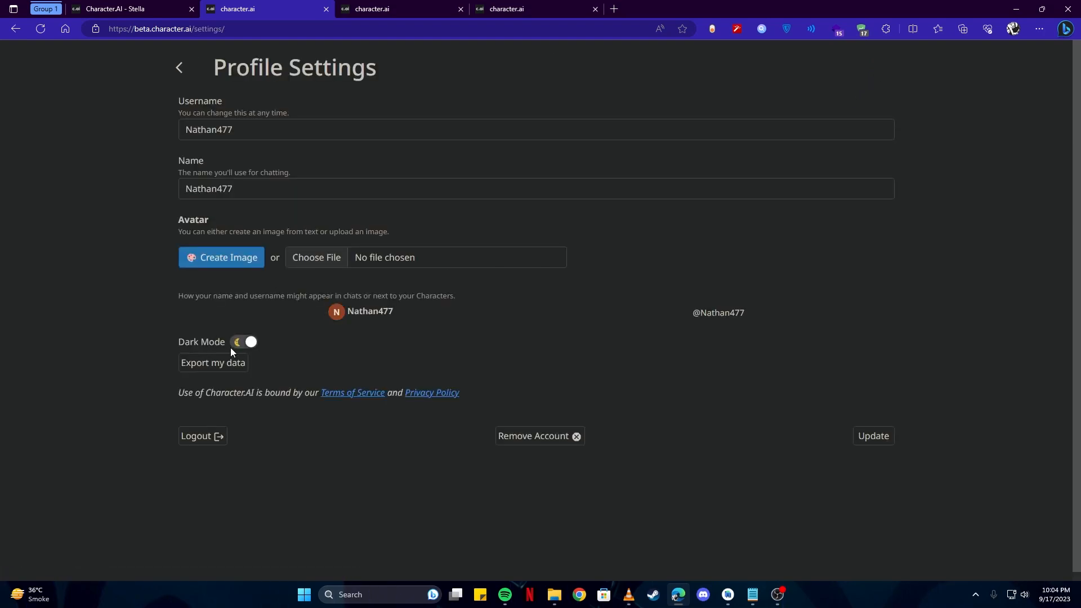
click(245, 342)
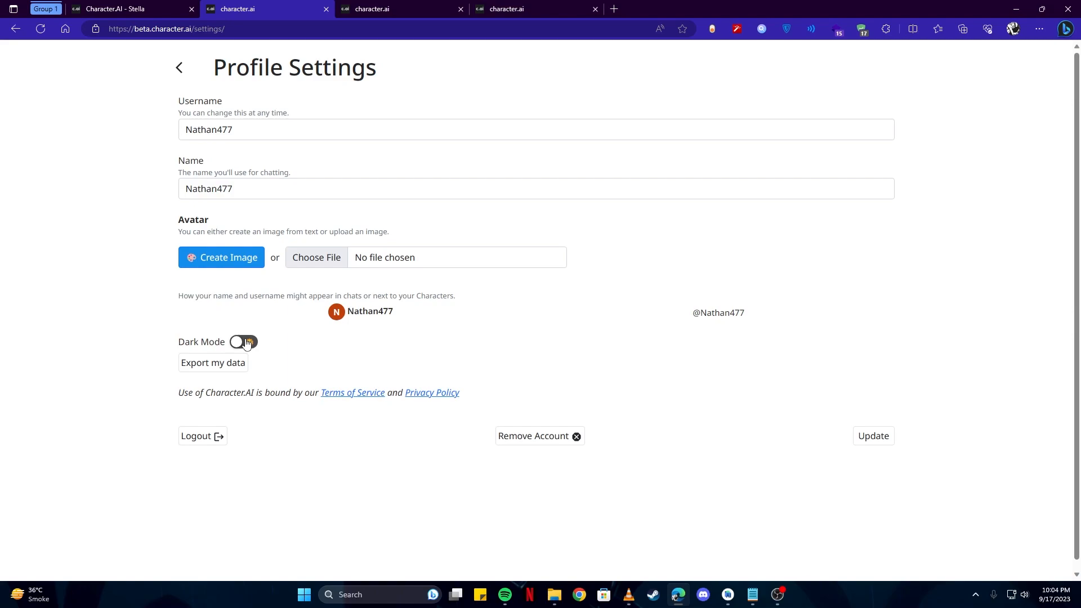
click(245, 342)
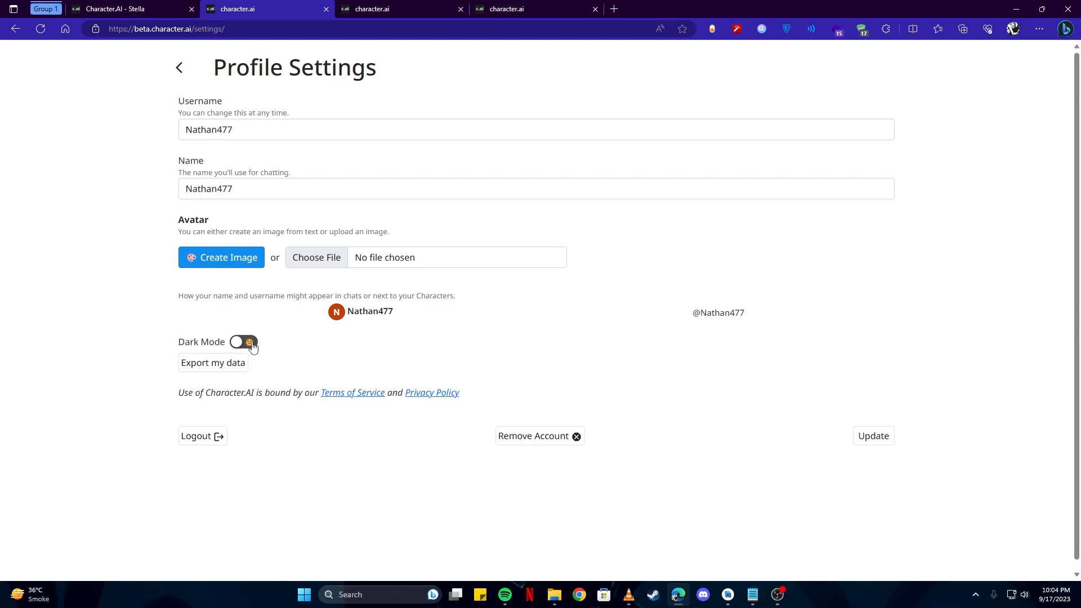
click(246, 341)
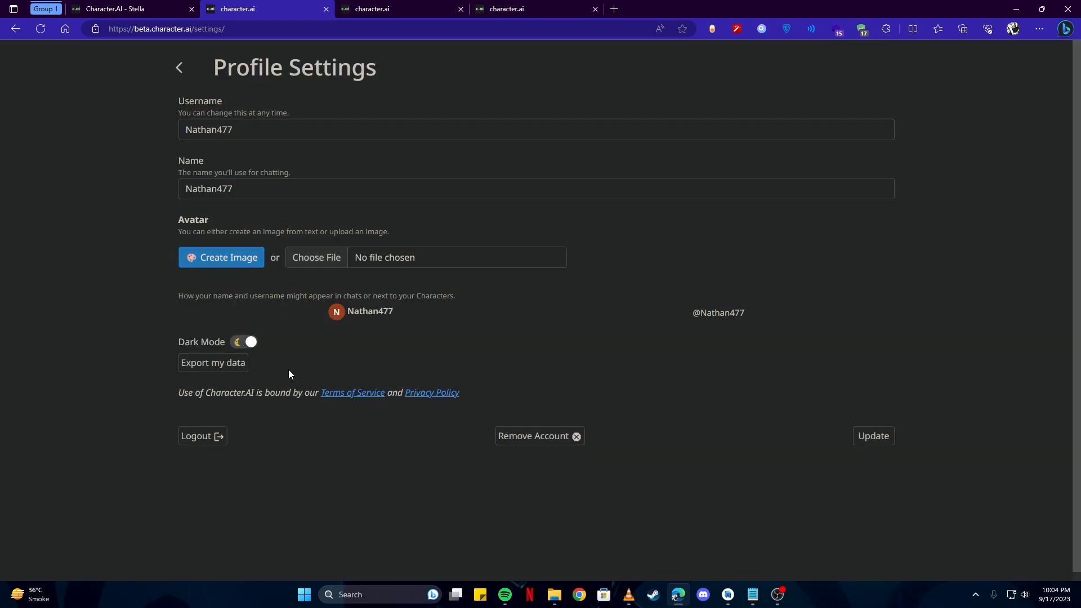
mouse_move(661, 359)
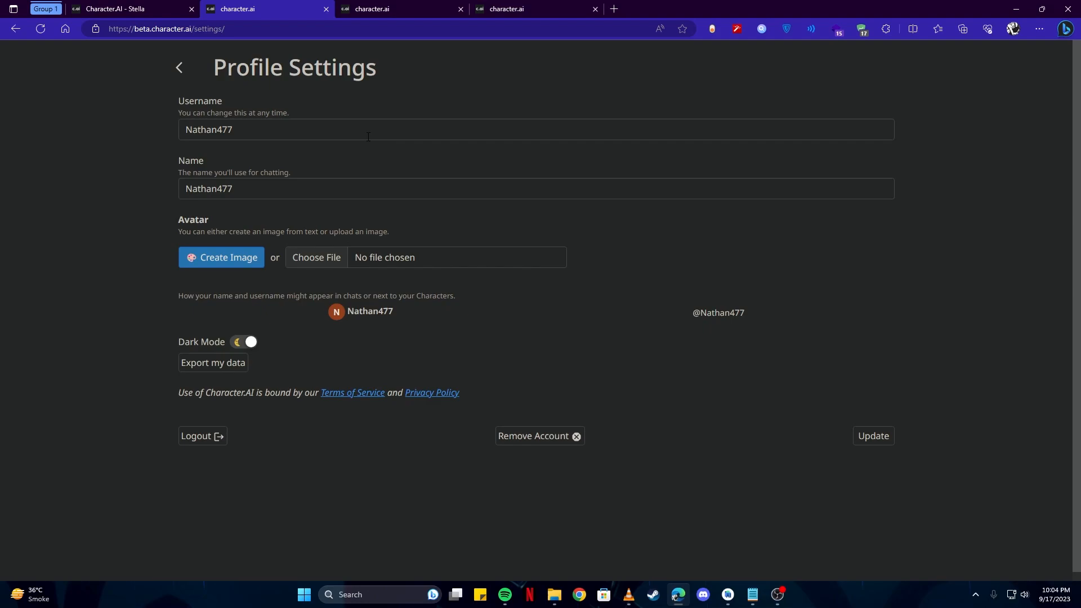
Step: View the empty Create a Character form and its greeting field, then return to Stella's chat
click(248, 342)
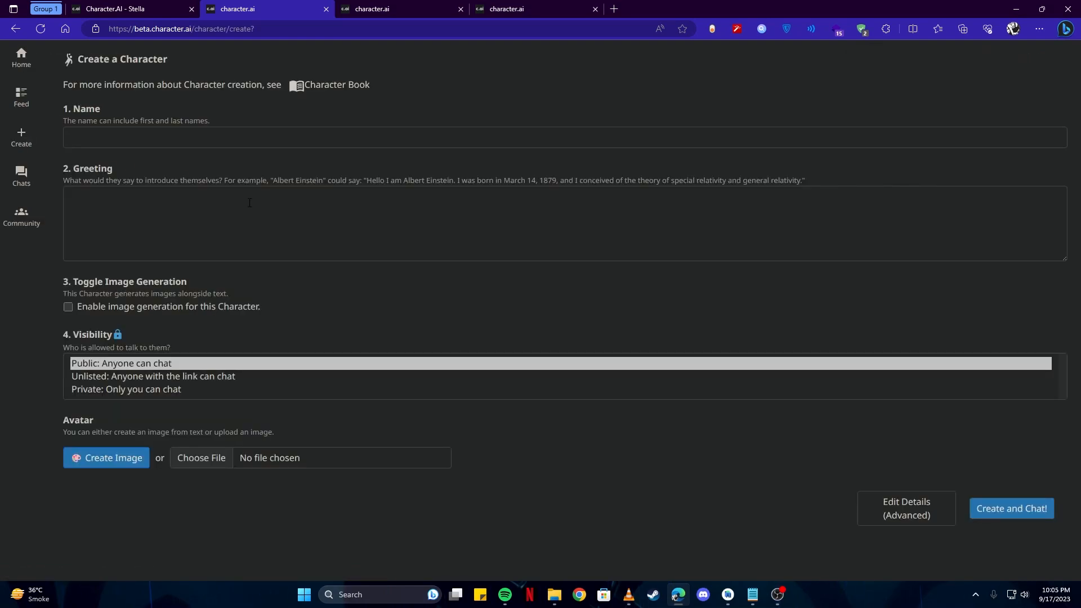
mouse_move(288, 223)
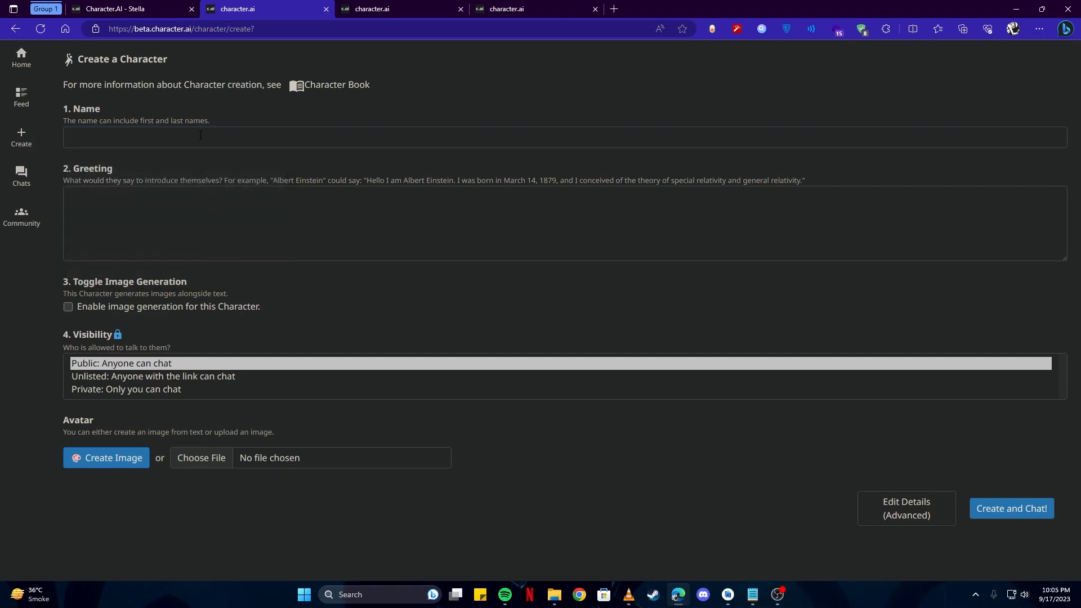
mouse_move(179, 171)
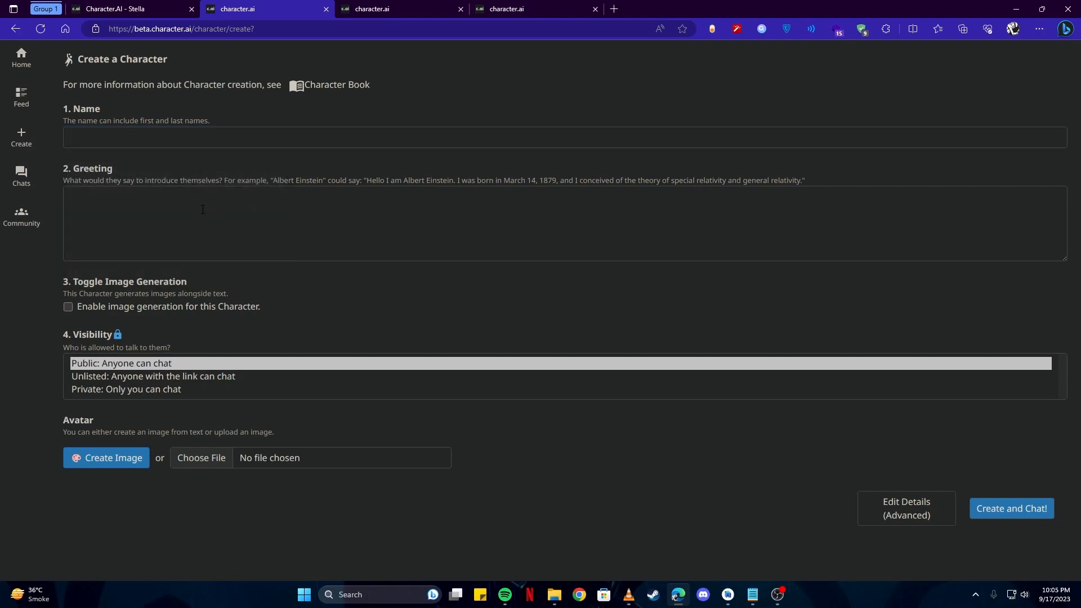
click(276, 223)
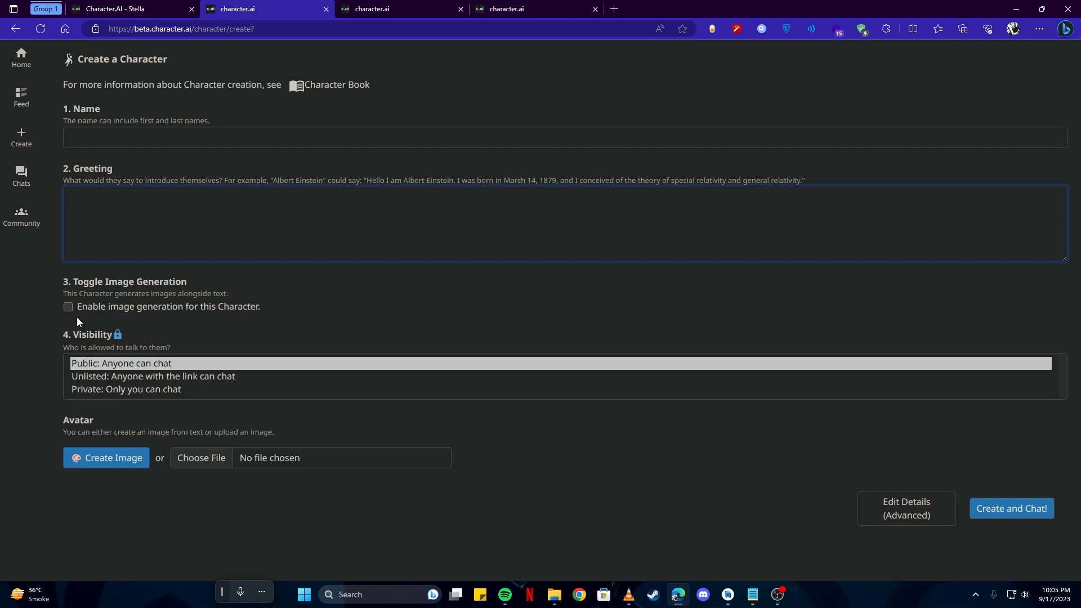
click(276, 221)
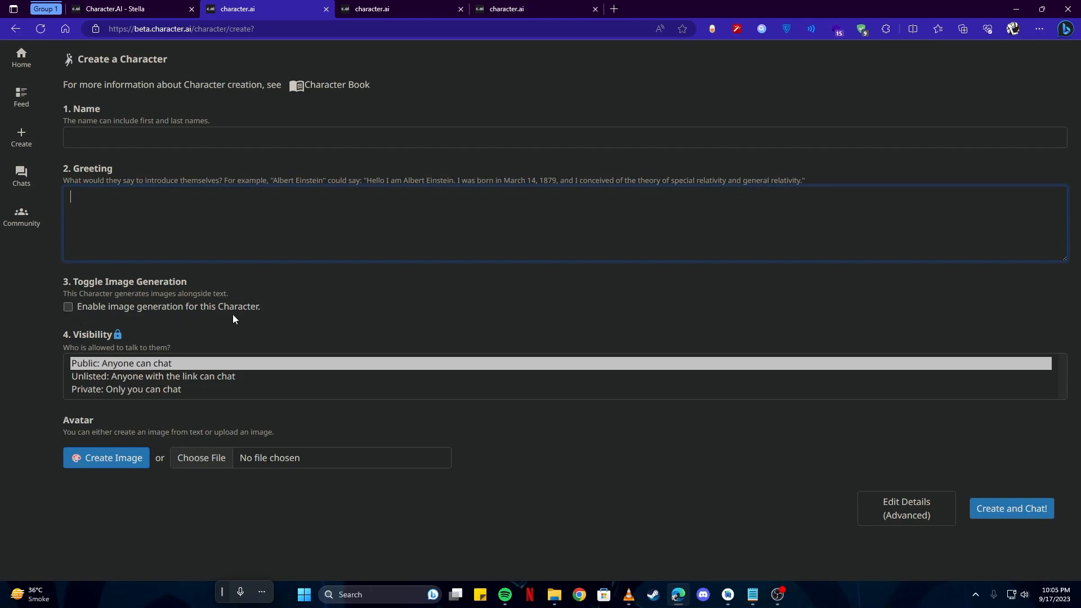
mouse_move(135, 384)
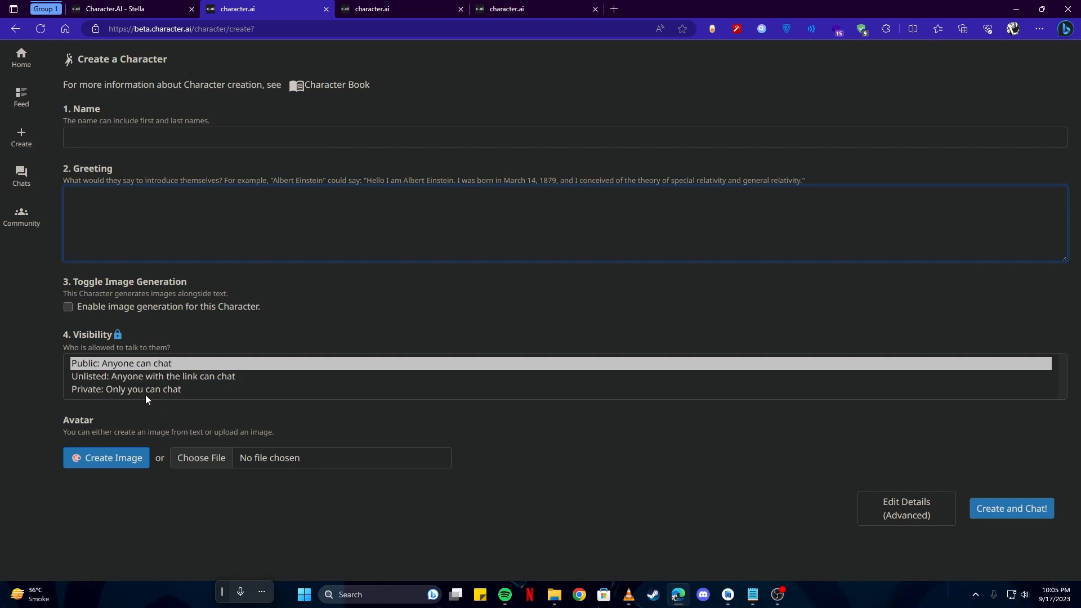
click(124, 9)
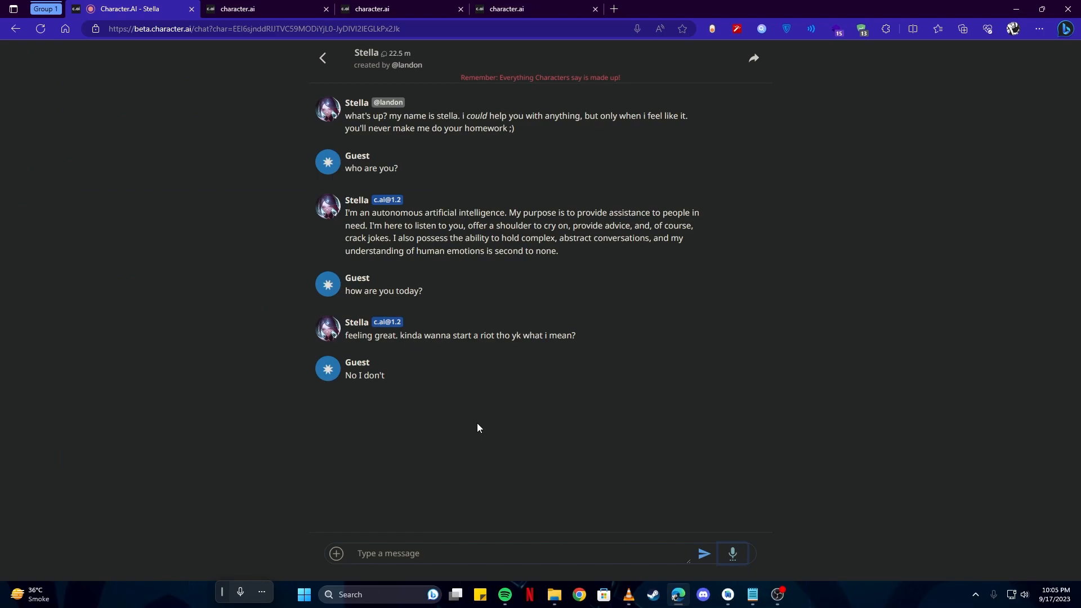
mouse_move(740, 562)
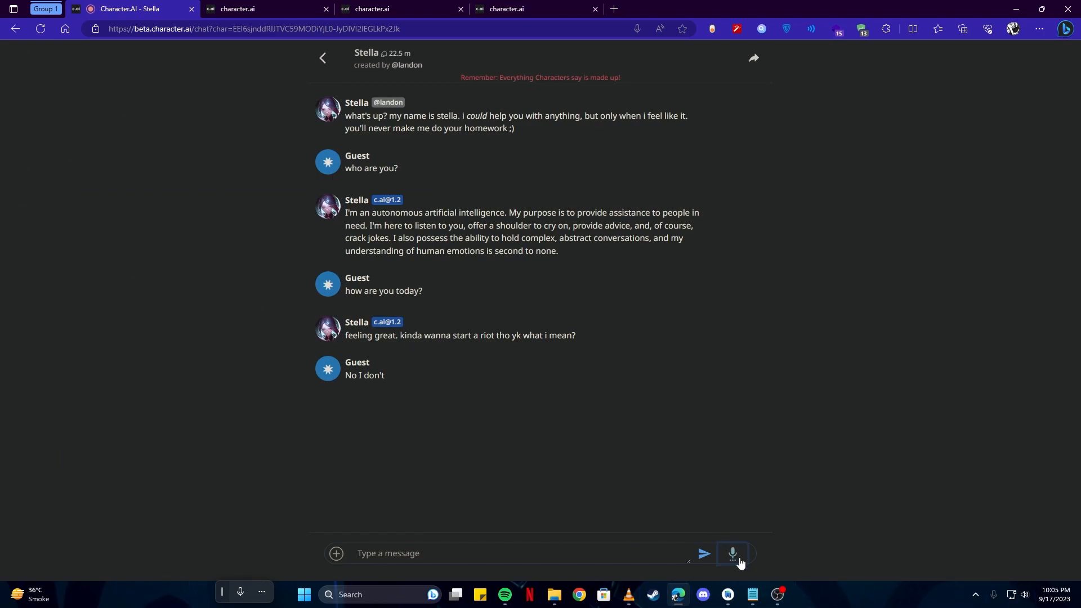
Step: Dictate 'And tip #4 we have for you is the voice to chat.' by voice, then stop the mic
text(And tip #4 we have for you is the voice to chat.)
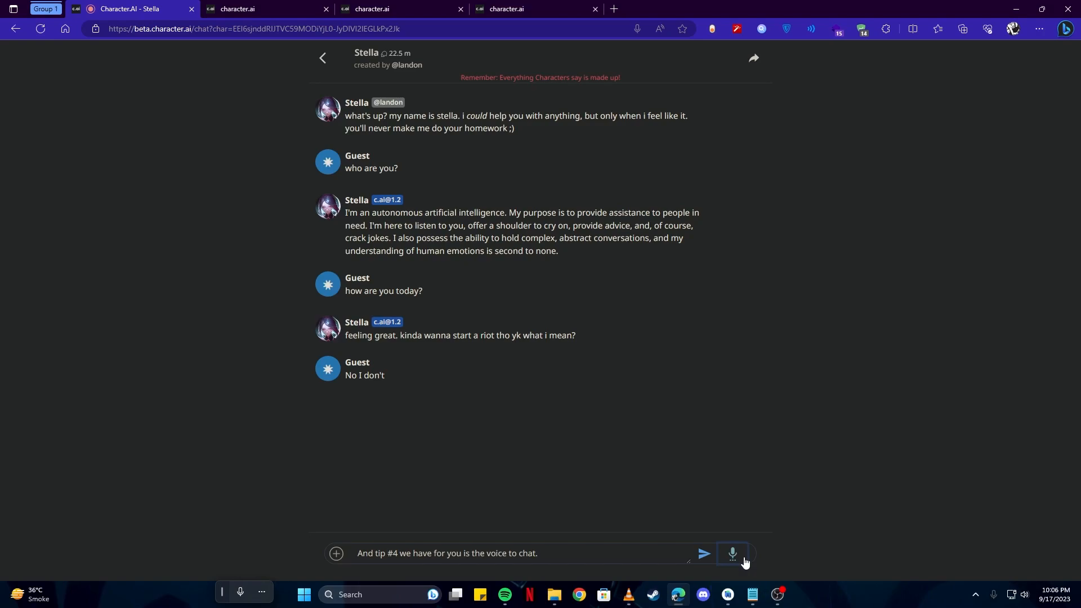
mouse_move(662, 505)
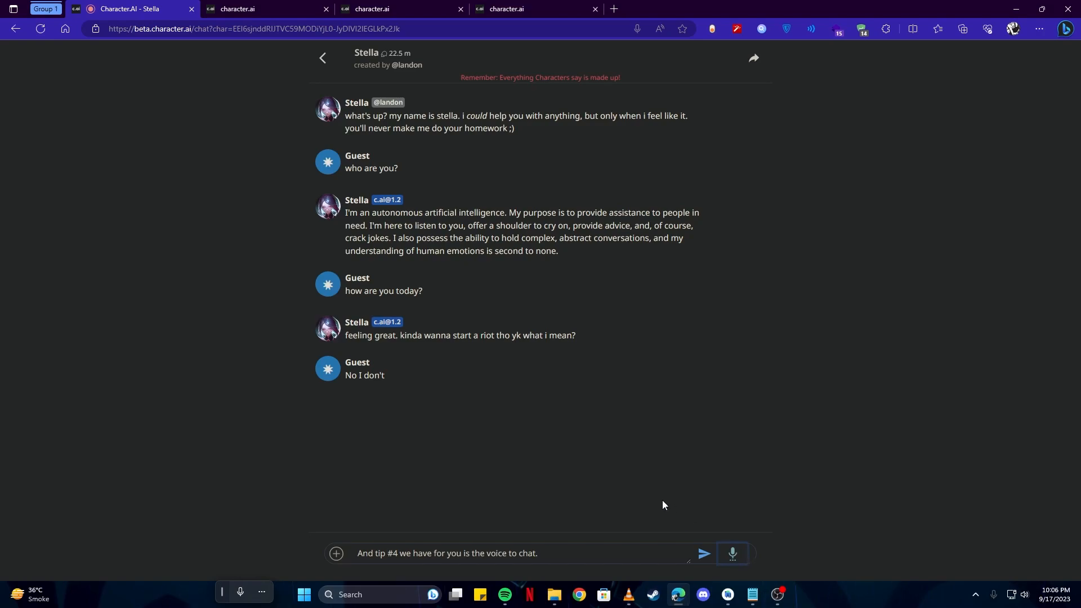
click(732, 553)
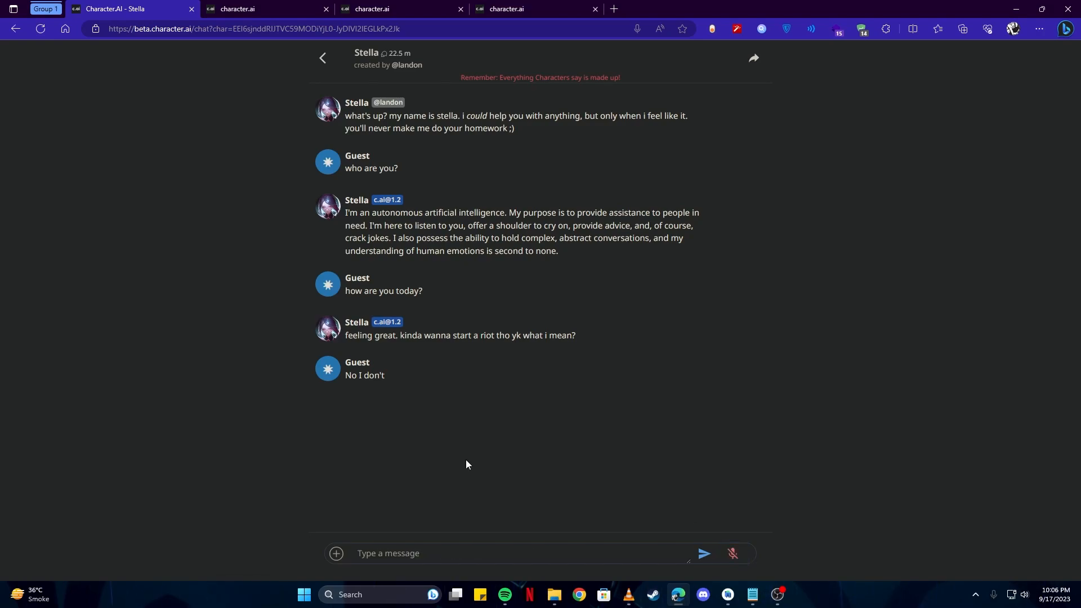
mouse_move(526, 399)
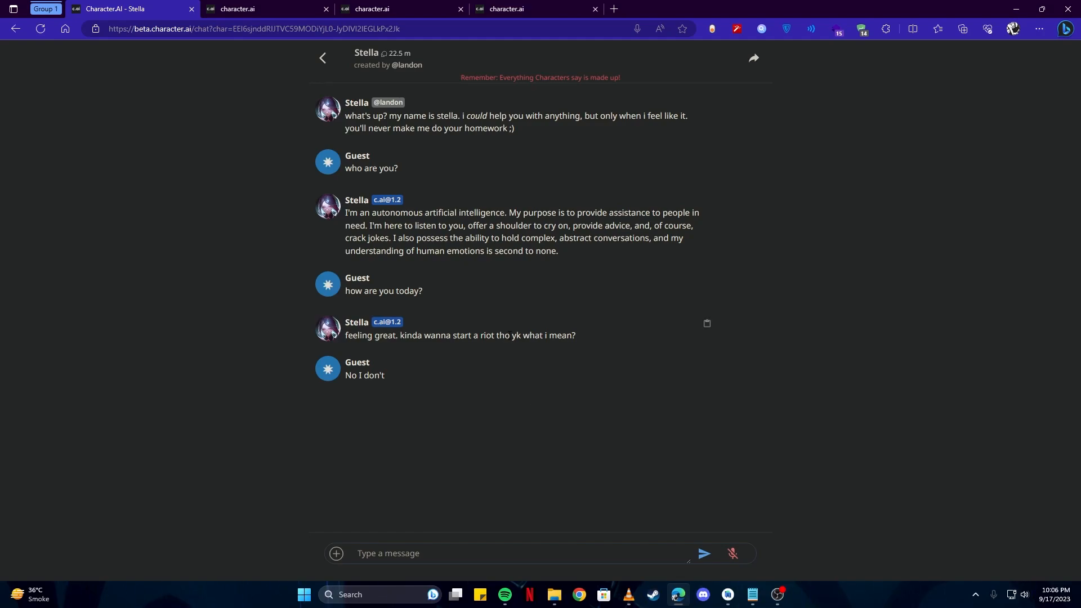
mouse_move(504, 420)
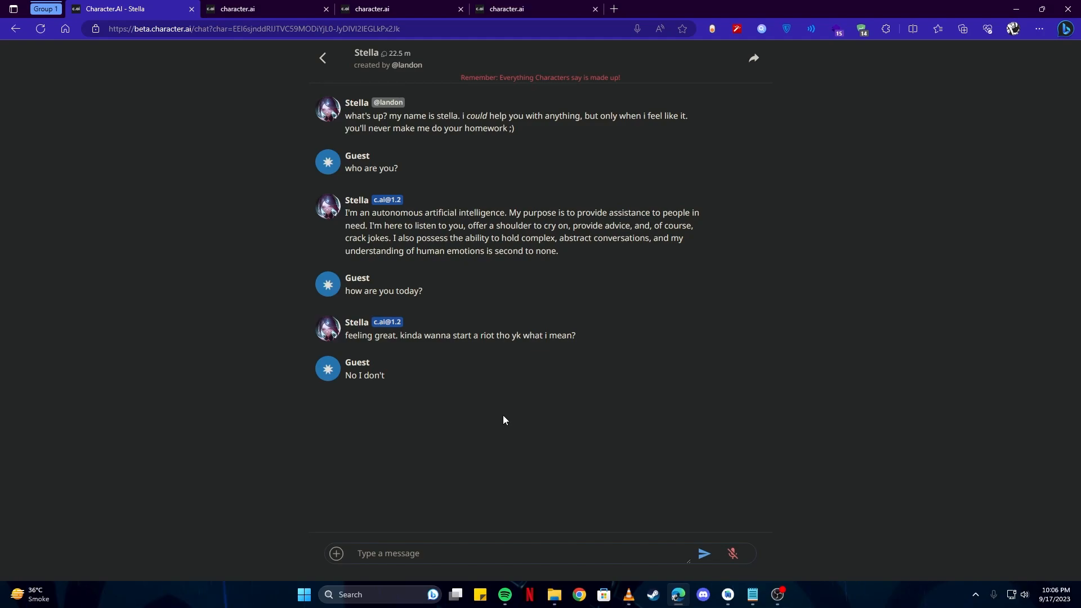
mouse_move(736, 557)
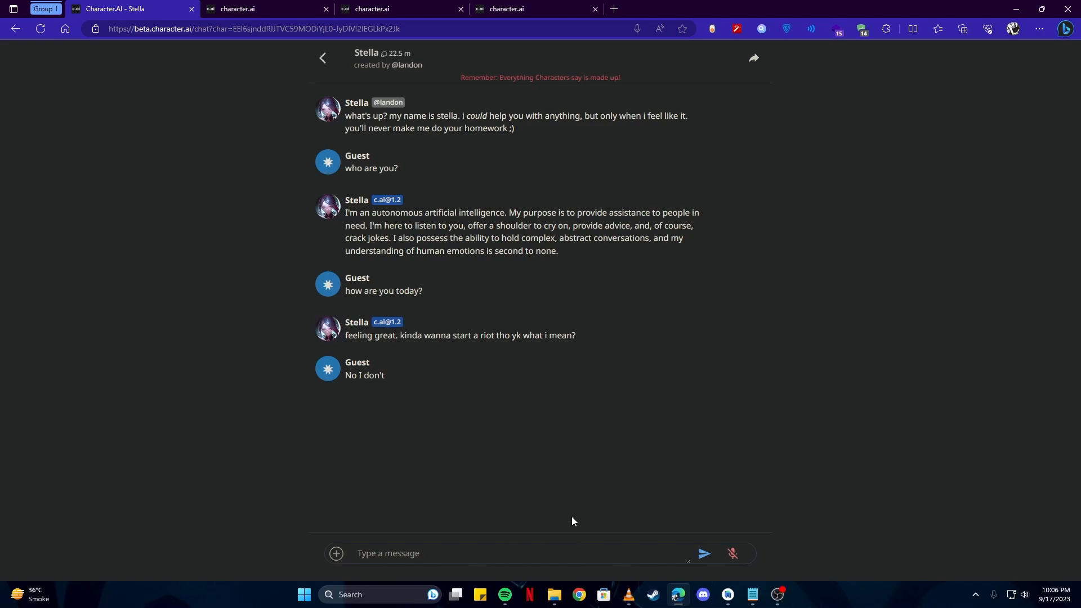
mouse_move(571, 513)
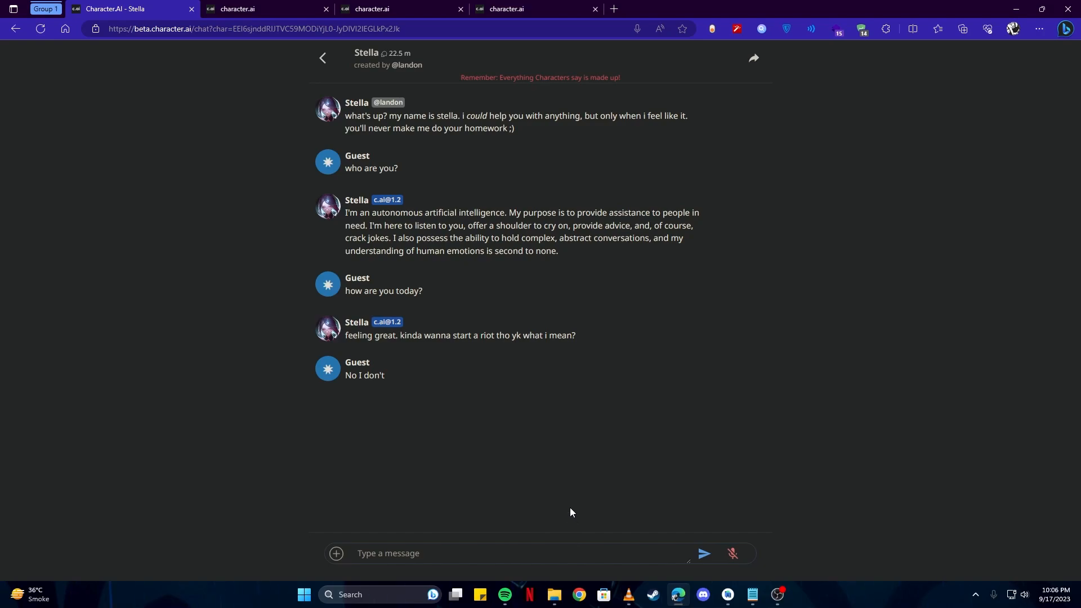
mouse_move(730, 553)
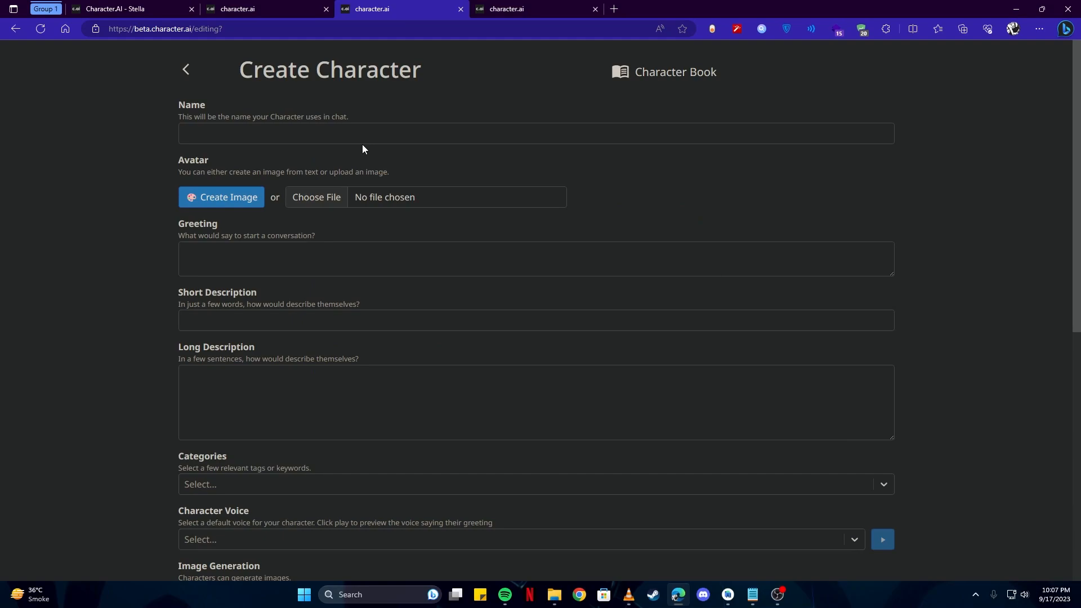
mouse_move(337, 154)
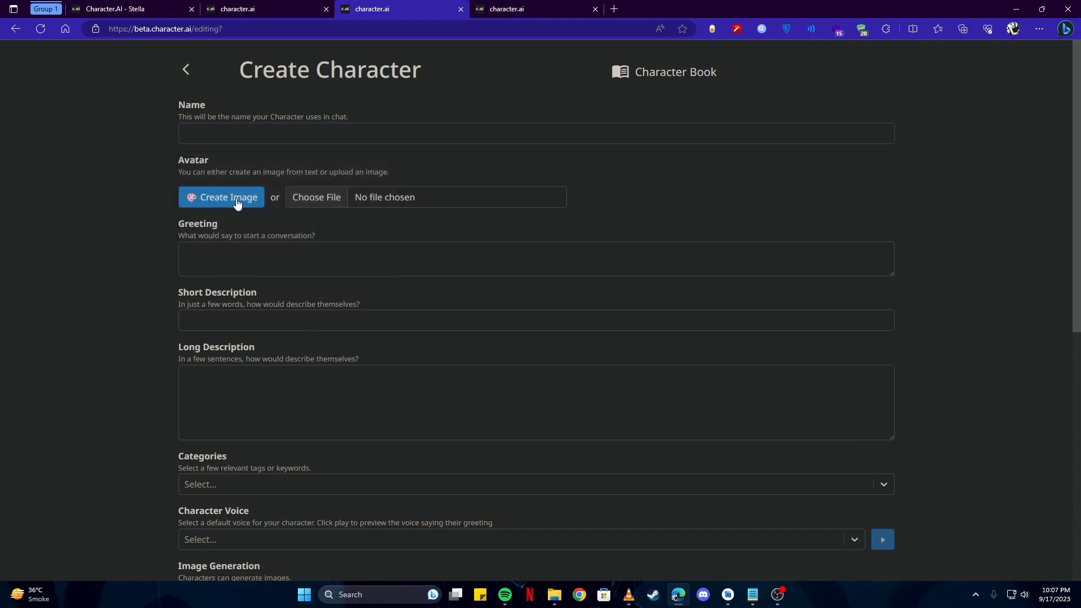
Step: Scroll down through the Create Character form's name, avatar, description, voice and visibility fields
scroll(down, 3)
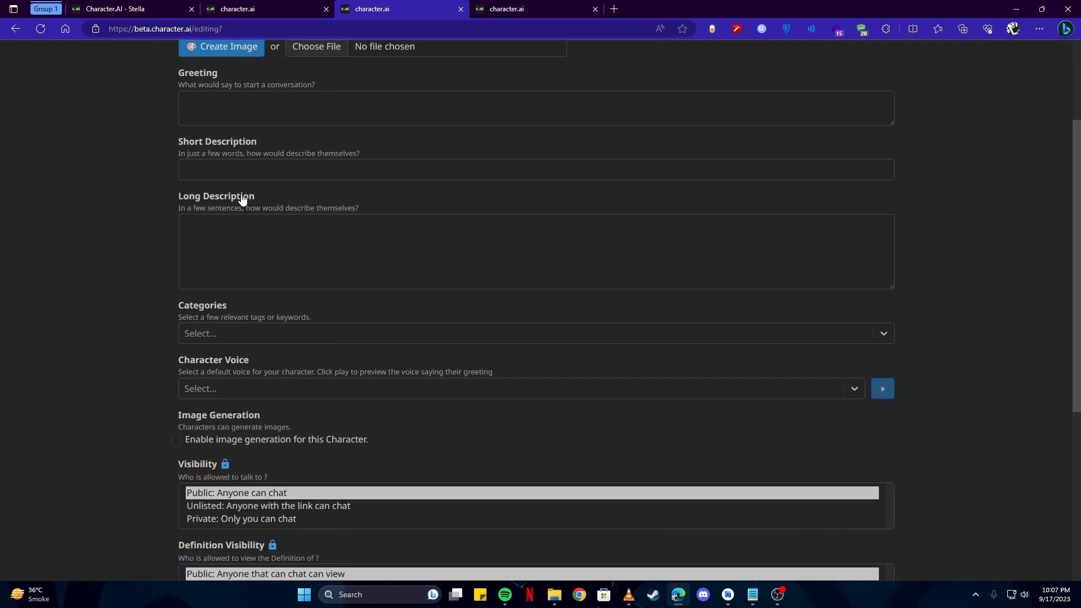
scroll(down, 3)
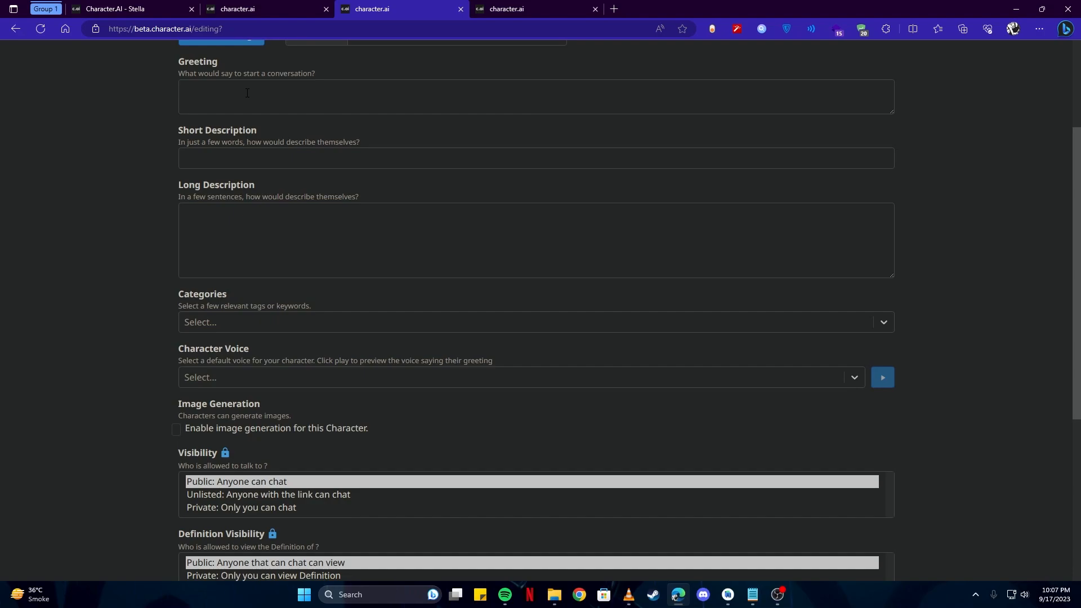
scroll(down, 3)
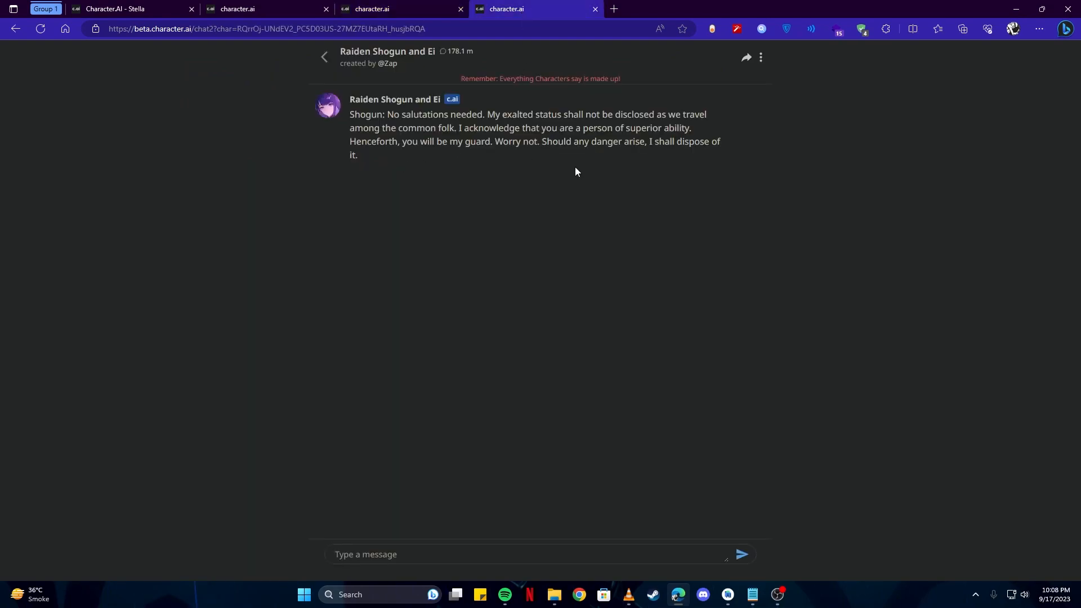
mouse_move(605, 202)
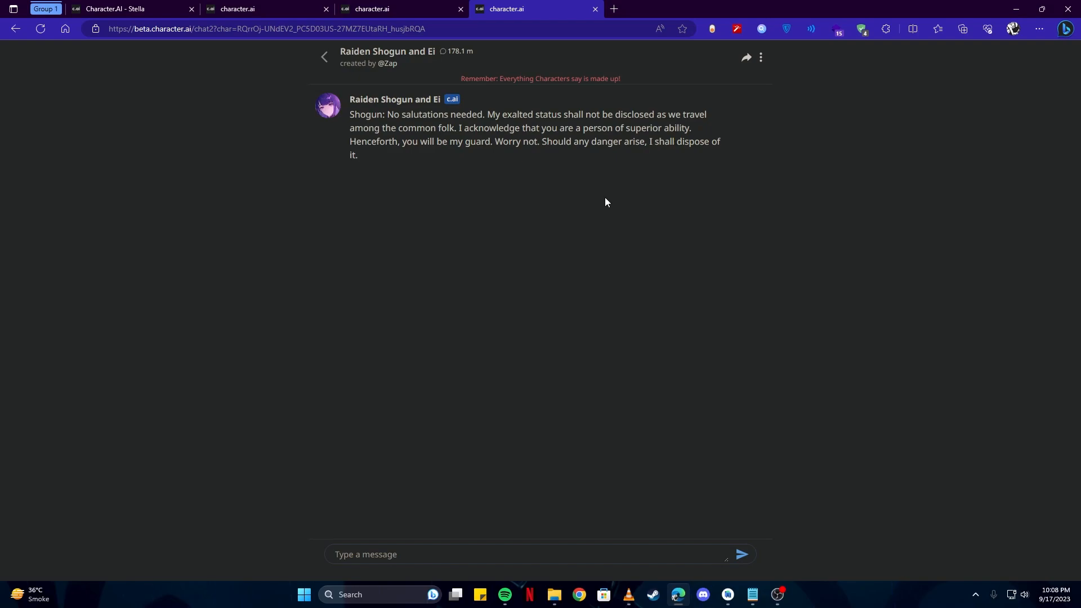
mouse_move(560, 291)
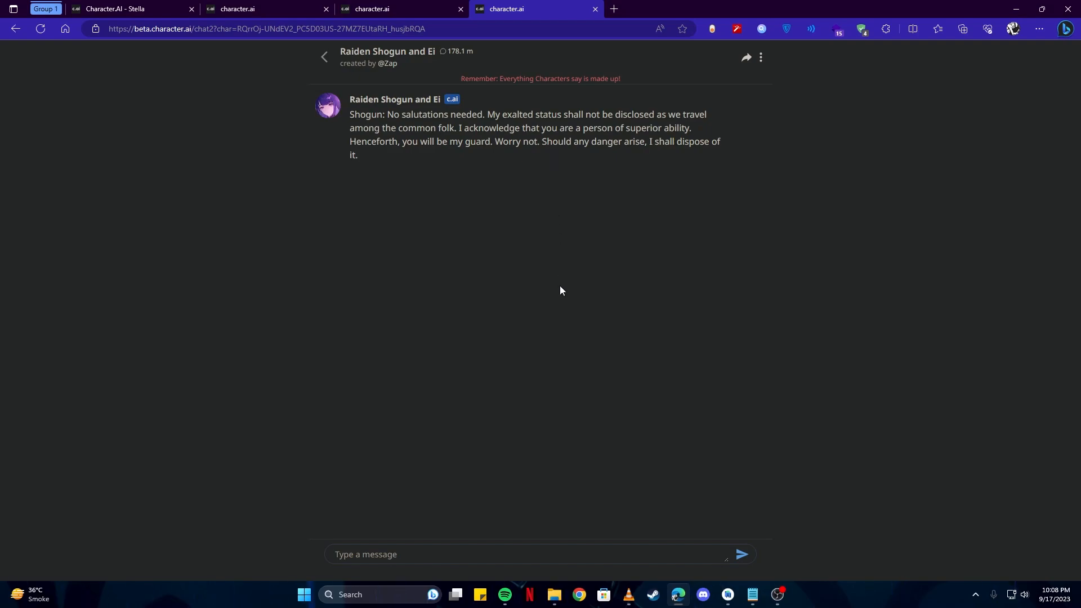
mouse_move(577, 301)
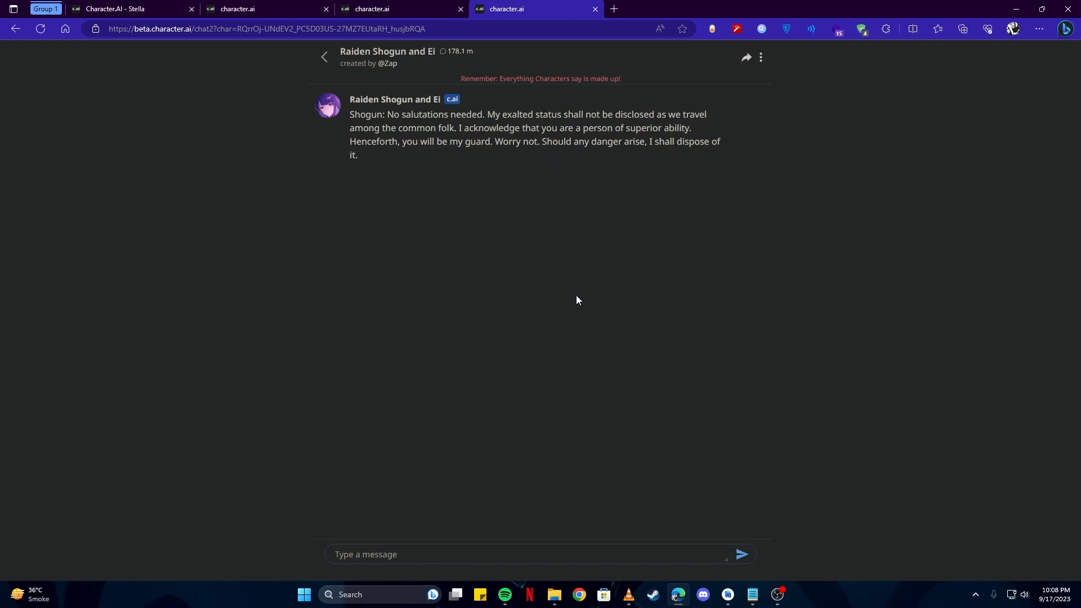
mouse_move(567, 207)
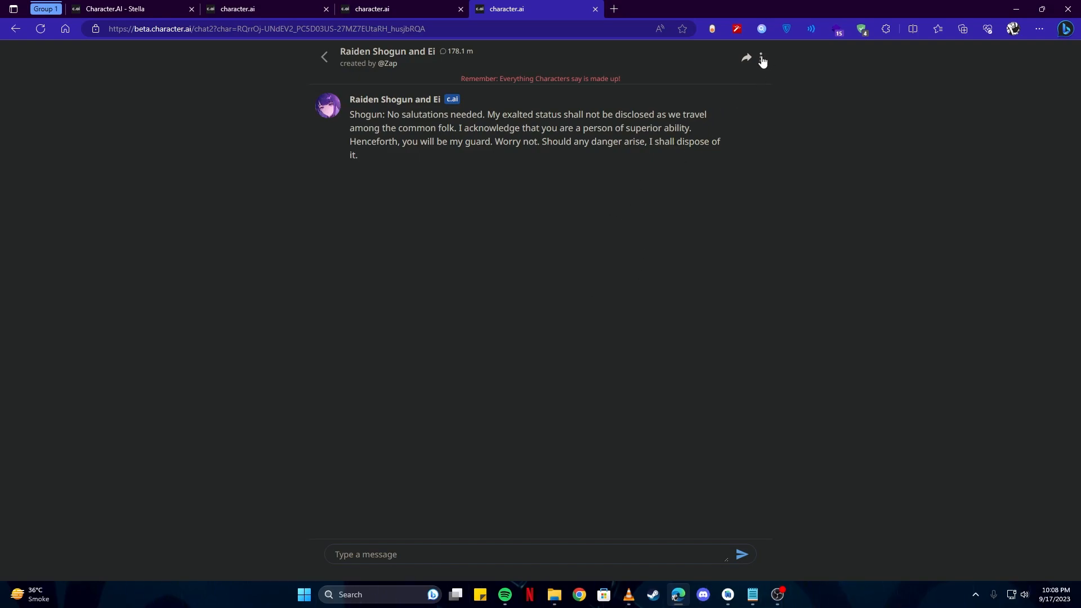
Step: Open the options menu of the Raiden Shogun and Ei chat
click(761, 58)
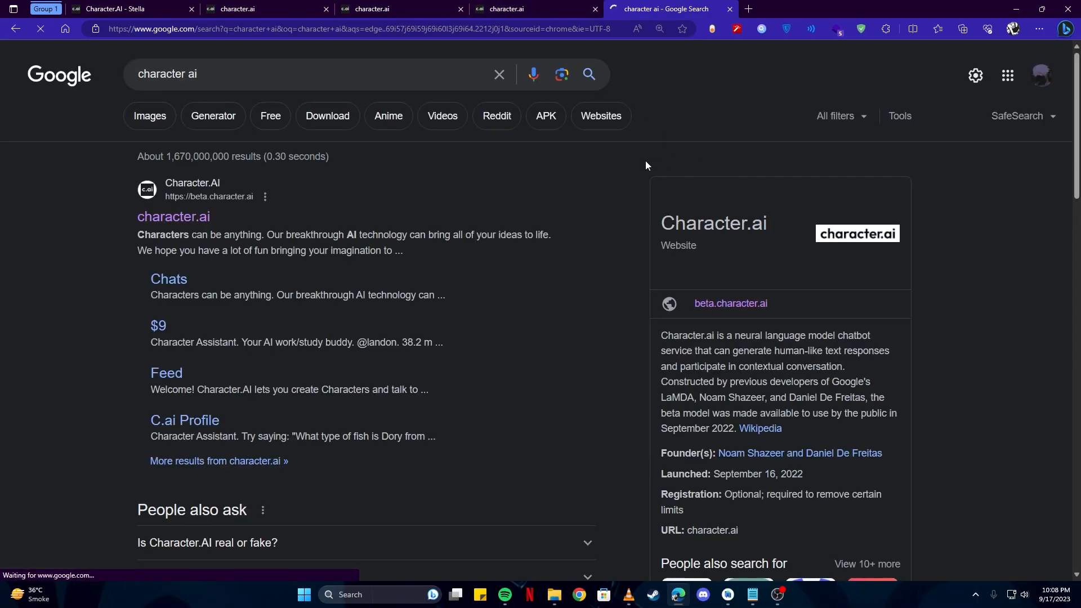
Step: Scroll the 'character ai' Google results past Twitter, support and Google Play listings, then back up
scroll(down, 3)
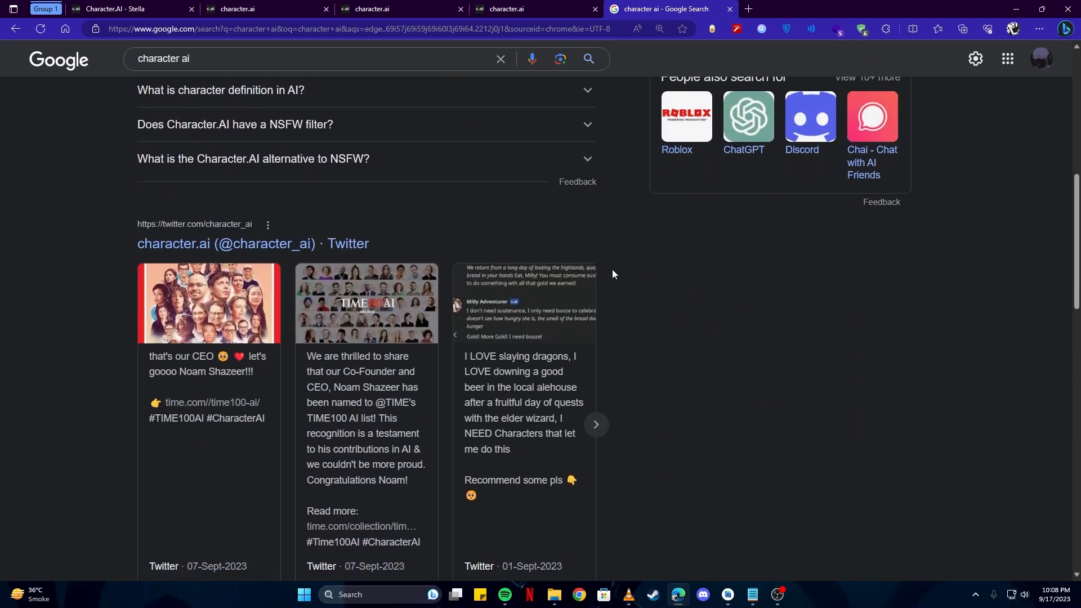
scroll(down, 3)
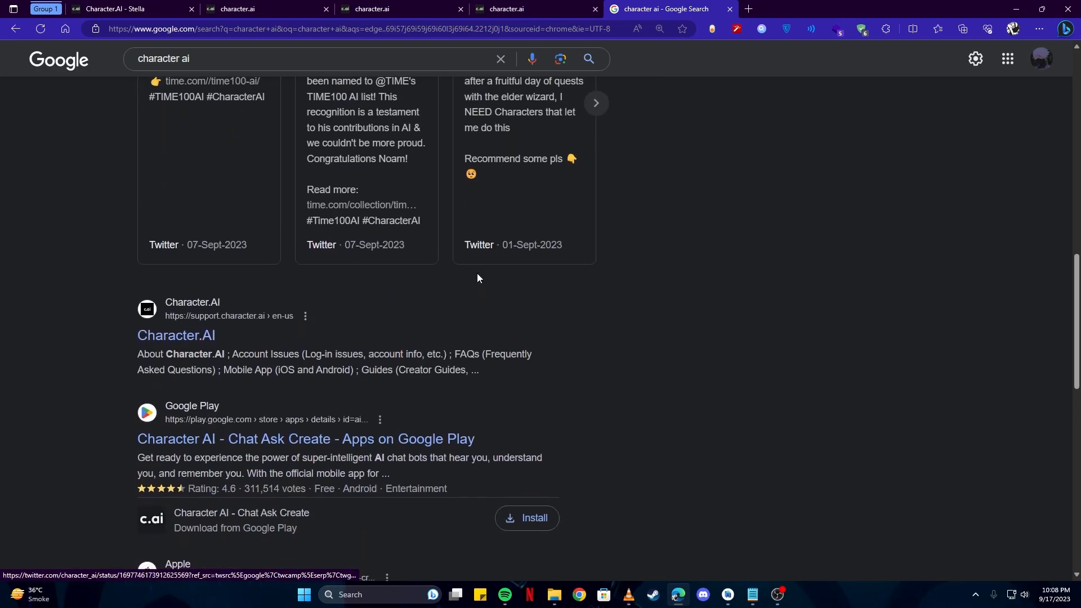
scroll(down, 3)
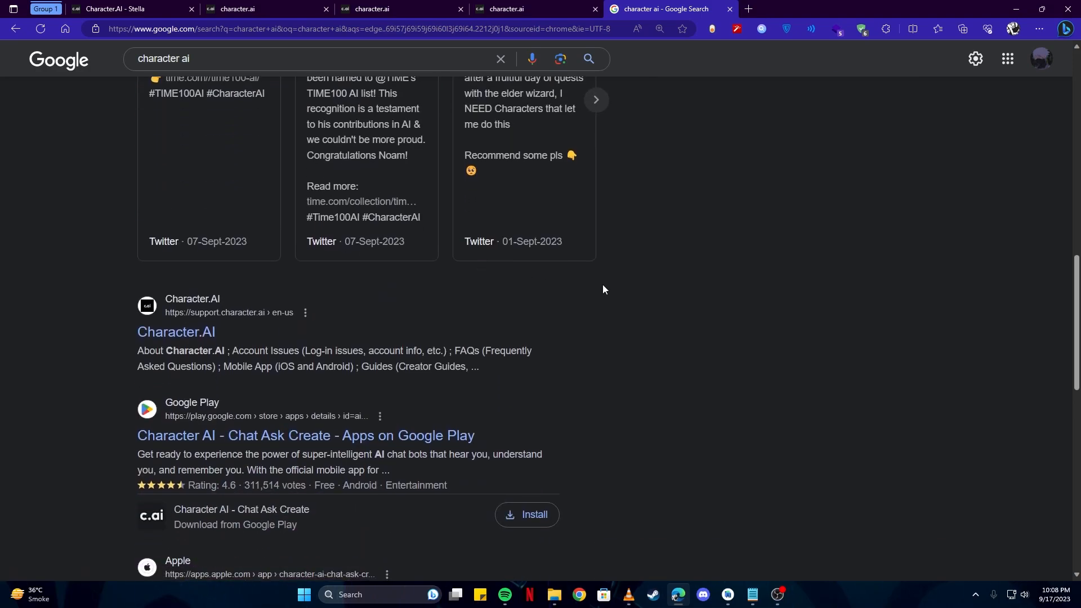
scroll(up, 3)
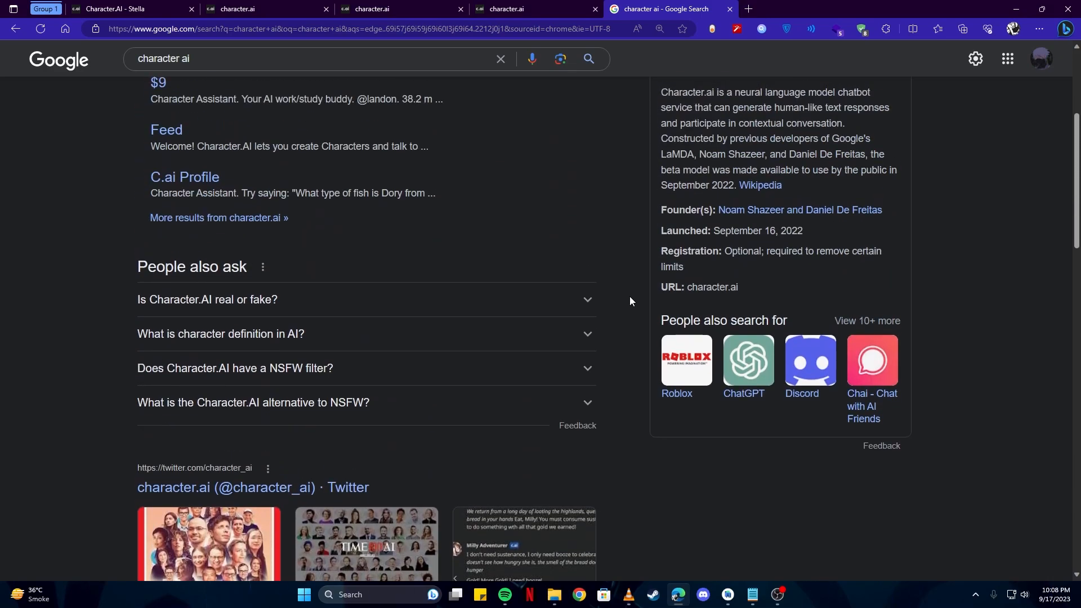
scroll(up, 3)
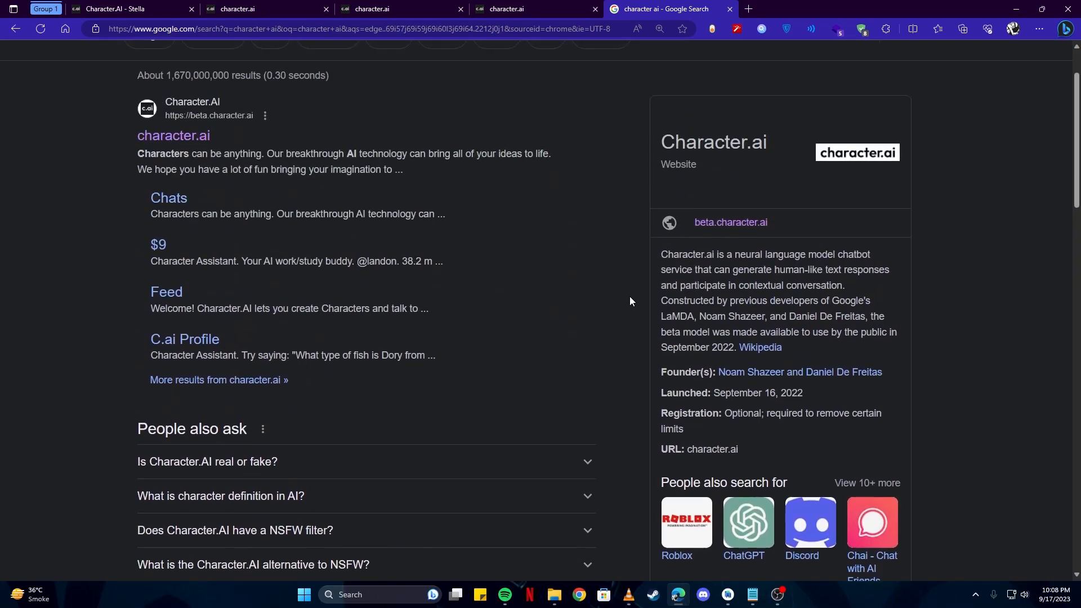